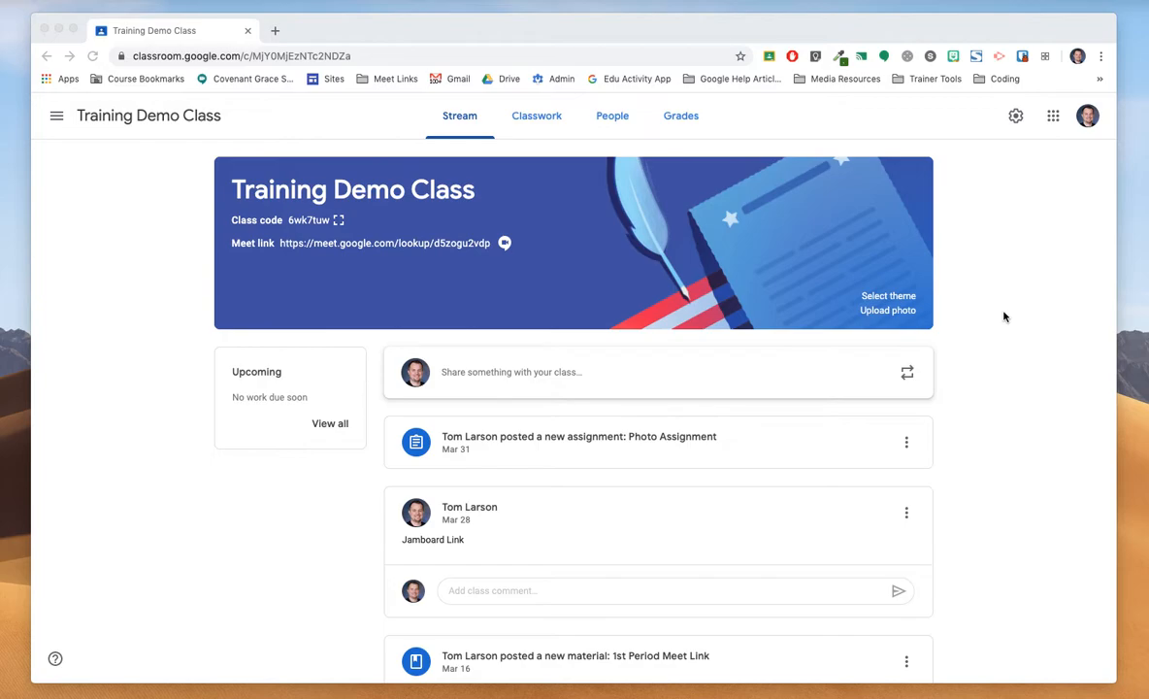
{"action": "mouse_move", "coordinate": [464, 246]}
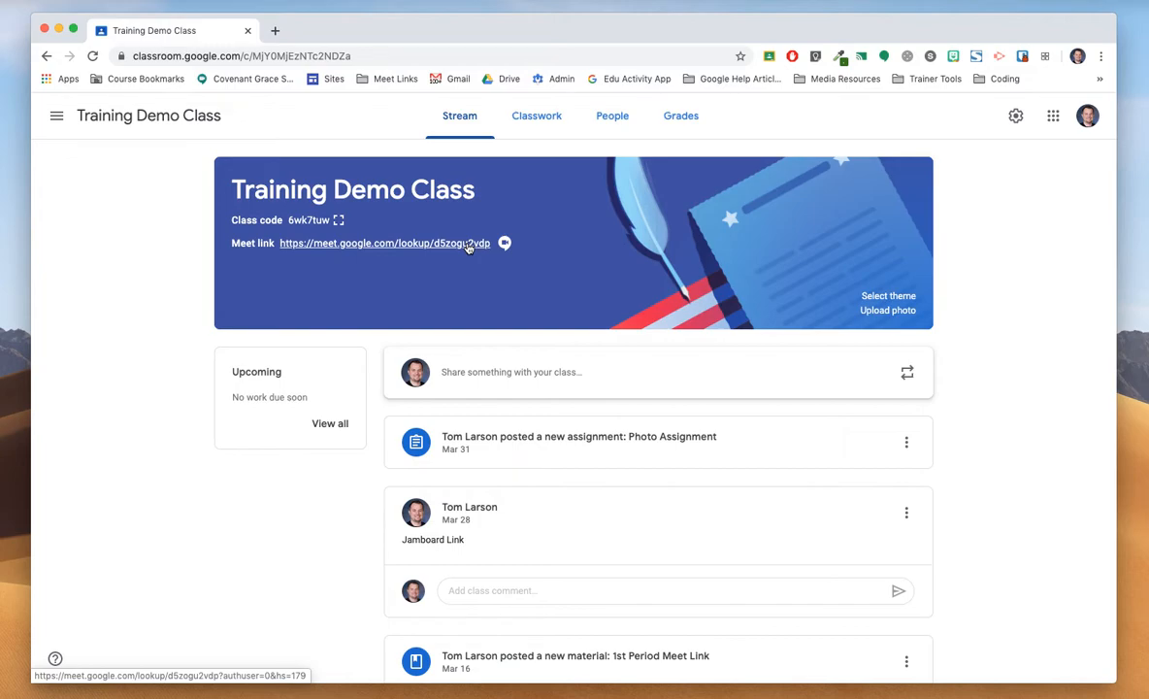
Switch off 'Visible to students' for the Meet link in General settings and save.
{"action": "left_click", "coordinate": [1015, 116]}
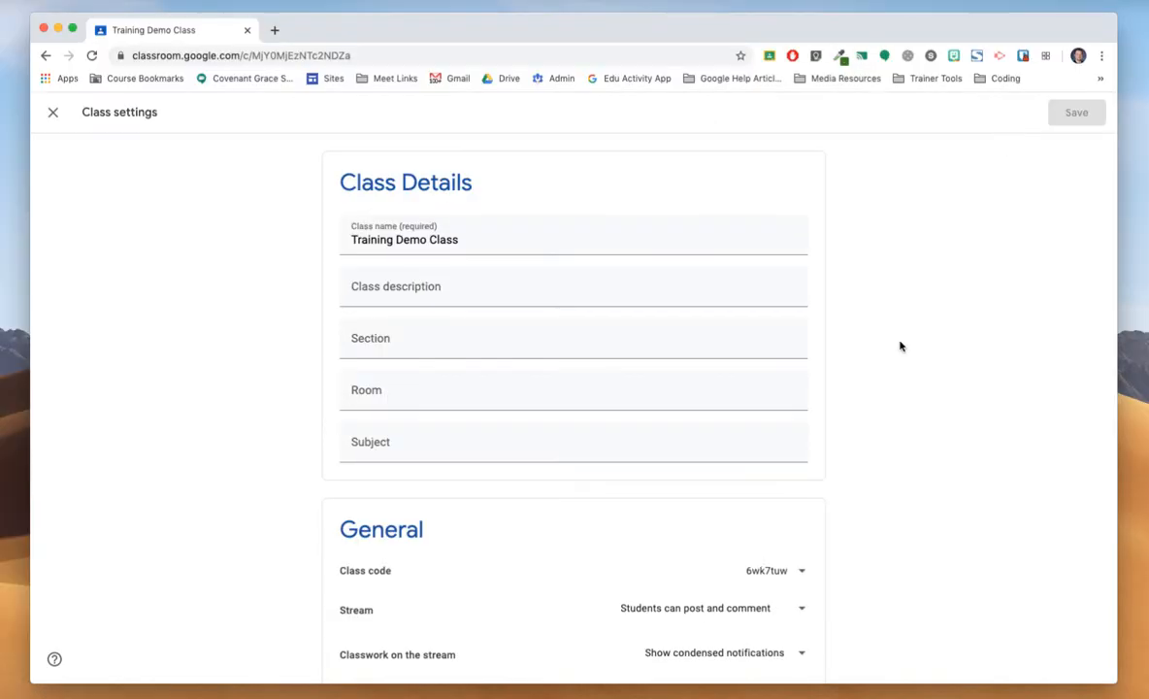
{"action": "scroll", "scroll_direction": "down", "scroll_amount": 3}
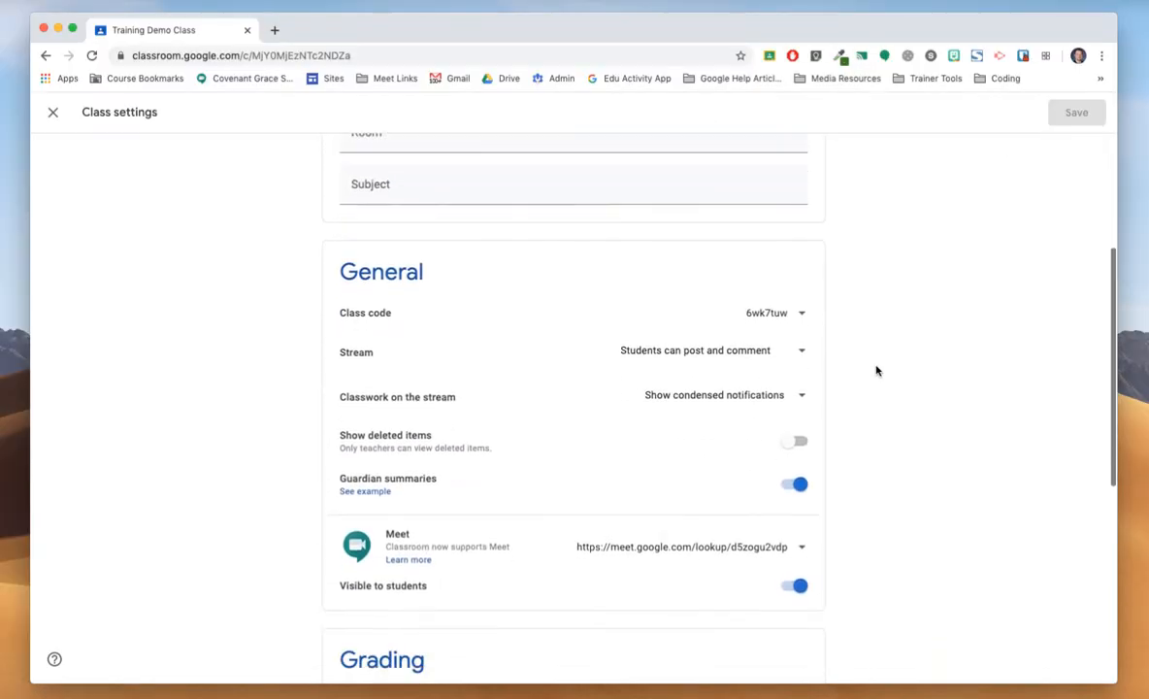
{"action": "scroll", "scroll_direction": "down", "scroll_amount": 3}
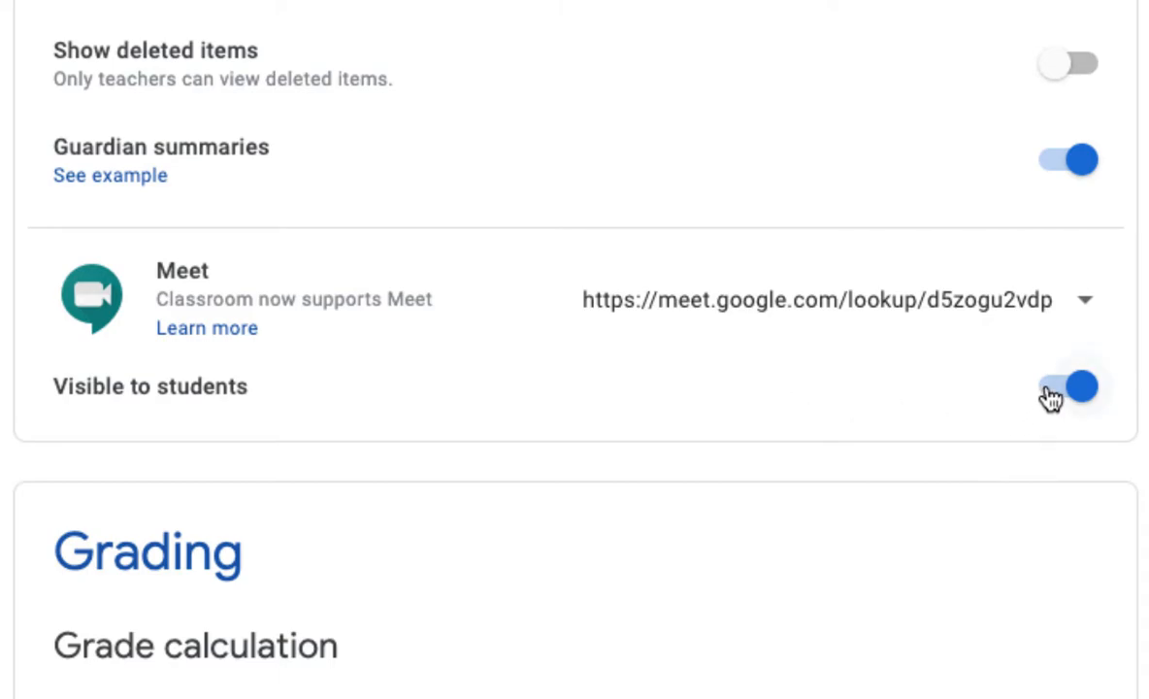
{"action": "left_click", "coordinate": [1074, 385]}
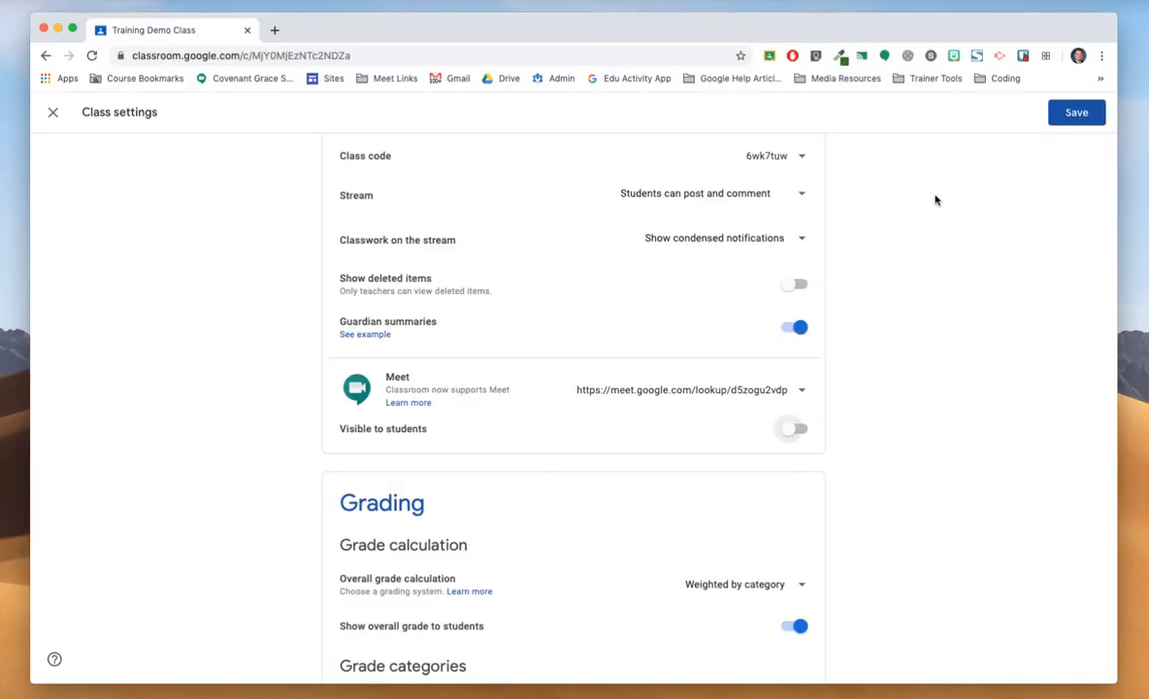
{"action": "left_click", "coordinate": [1075, 113]}
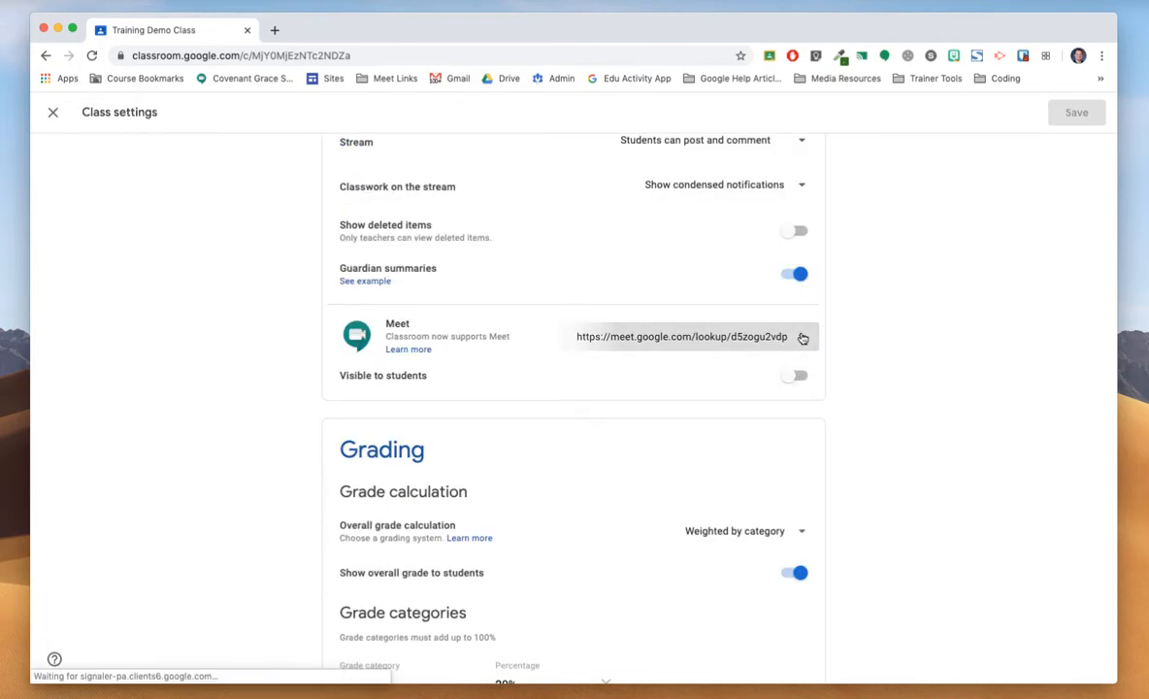
Show the Copy and Reset options for the class Meet link.
{"action": "left_click", "coordinate": [803, 337]}
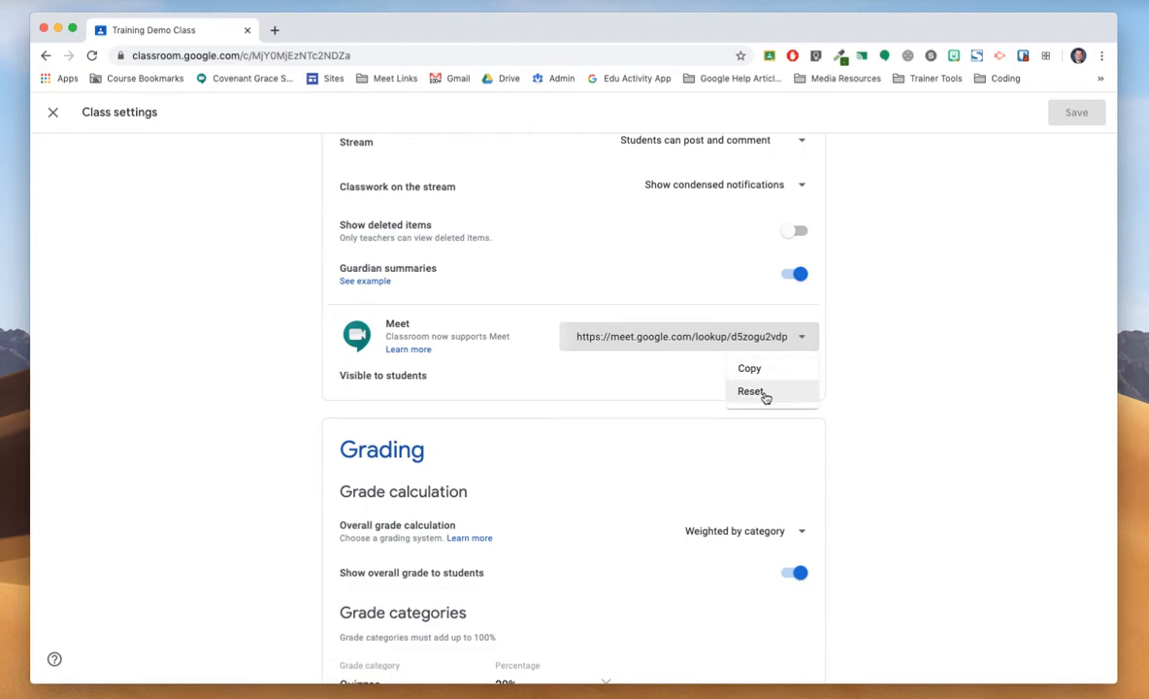
{"action": "mouse_move", "coordinate": [752, 368]}
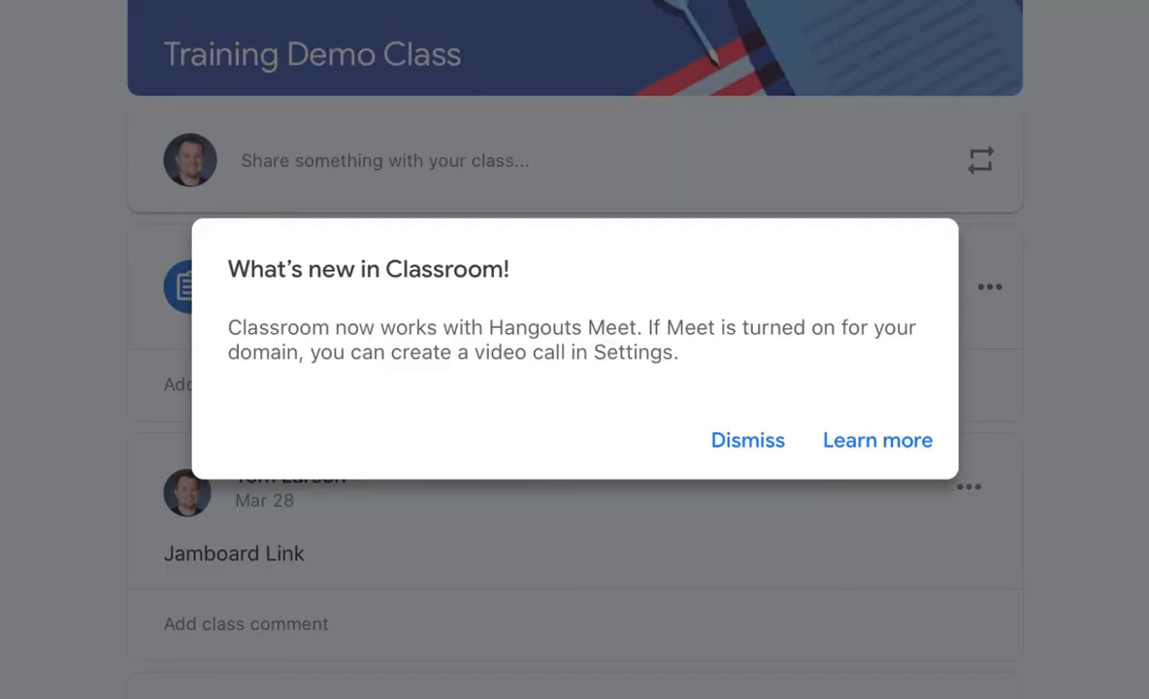
On the iPad, dismiss the what's-new popup, confirm the Meet link is hidden, and start the Meet call.
{"action": "left_click", "coordinate": [747, 440]}
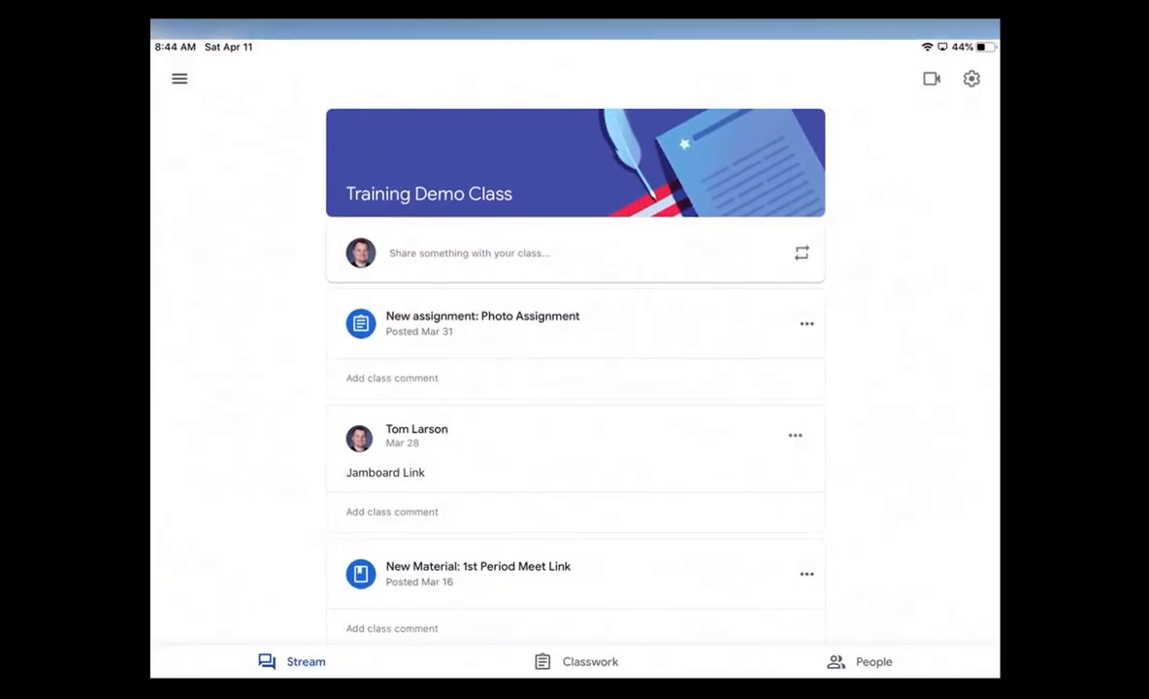
{"action": "left_click", "coordinate": [969, 79]}
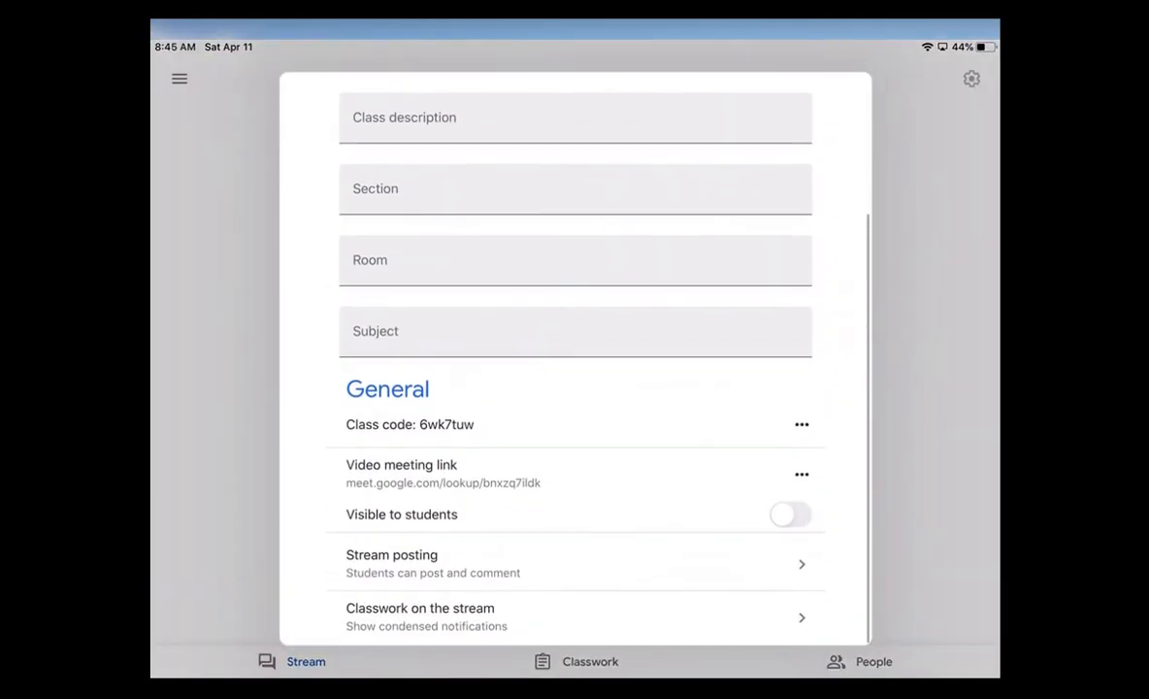
{"action": "left_click", "coordinate": [790, 515]}
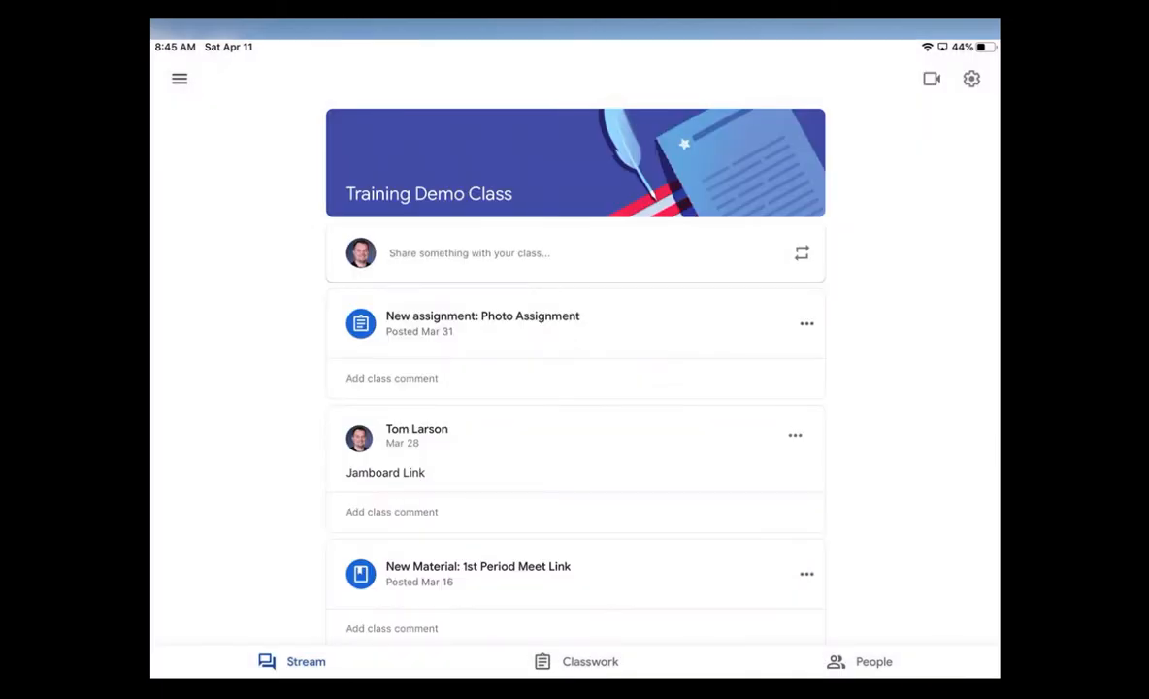
{"action": "left_click", "coordinate": [929, 78]}
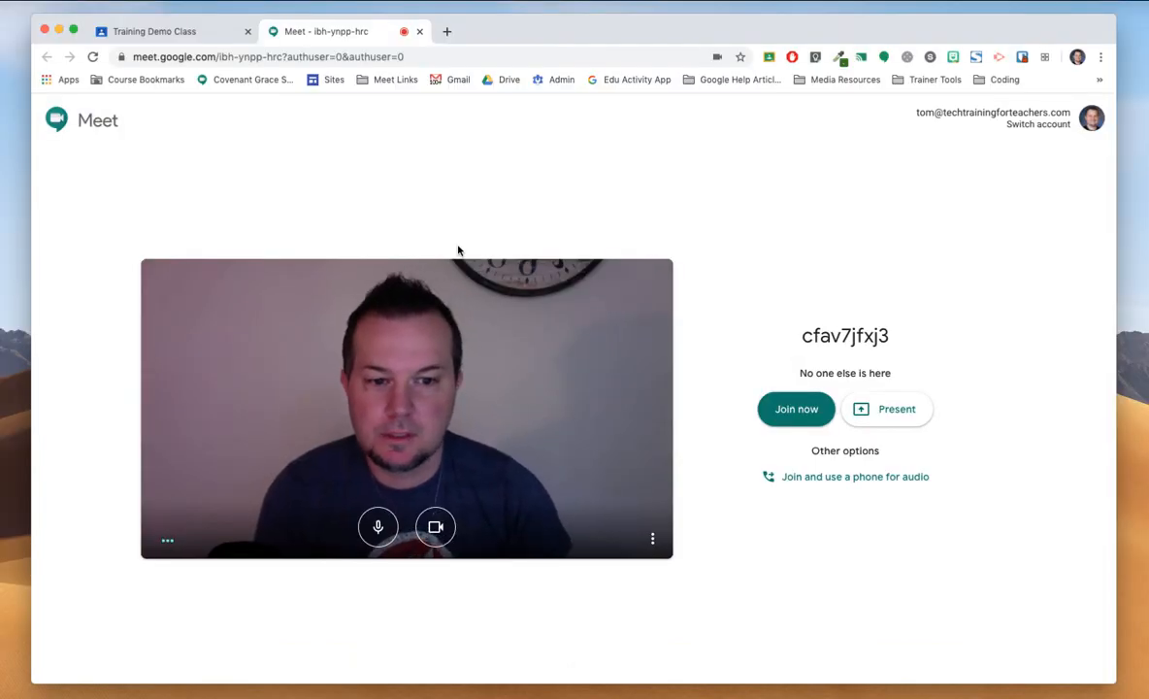
{"action": "left_click", "coordinate": [794, 408]}
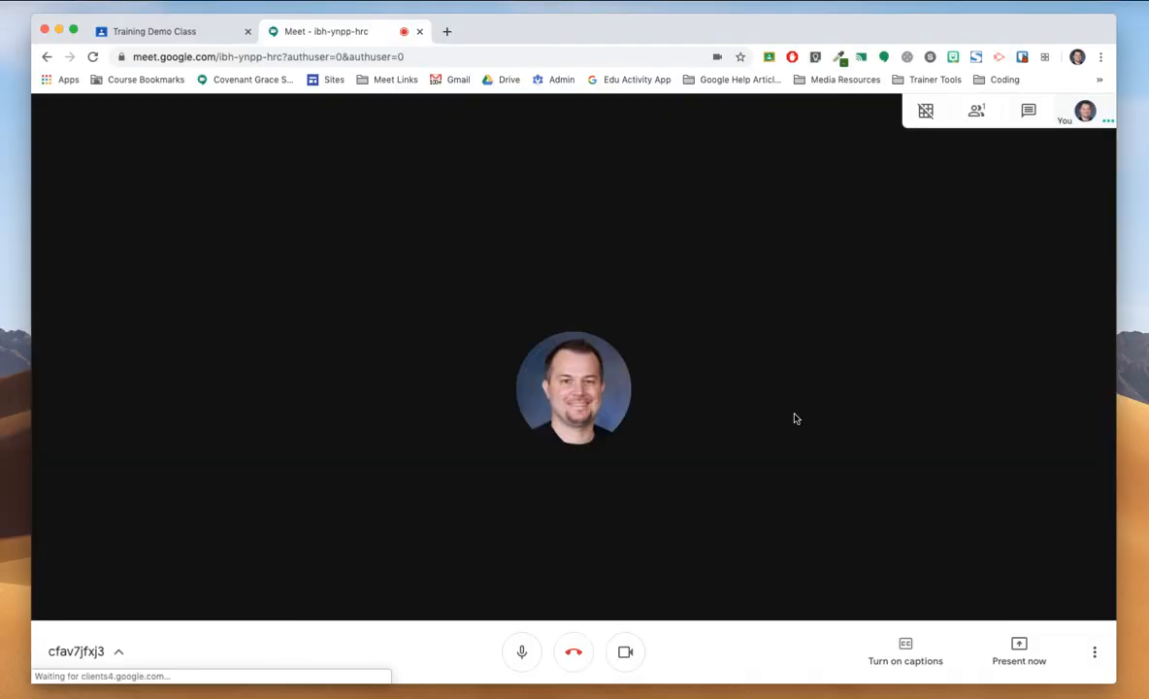